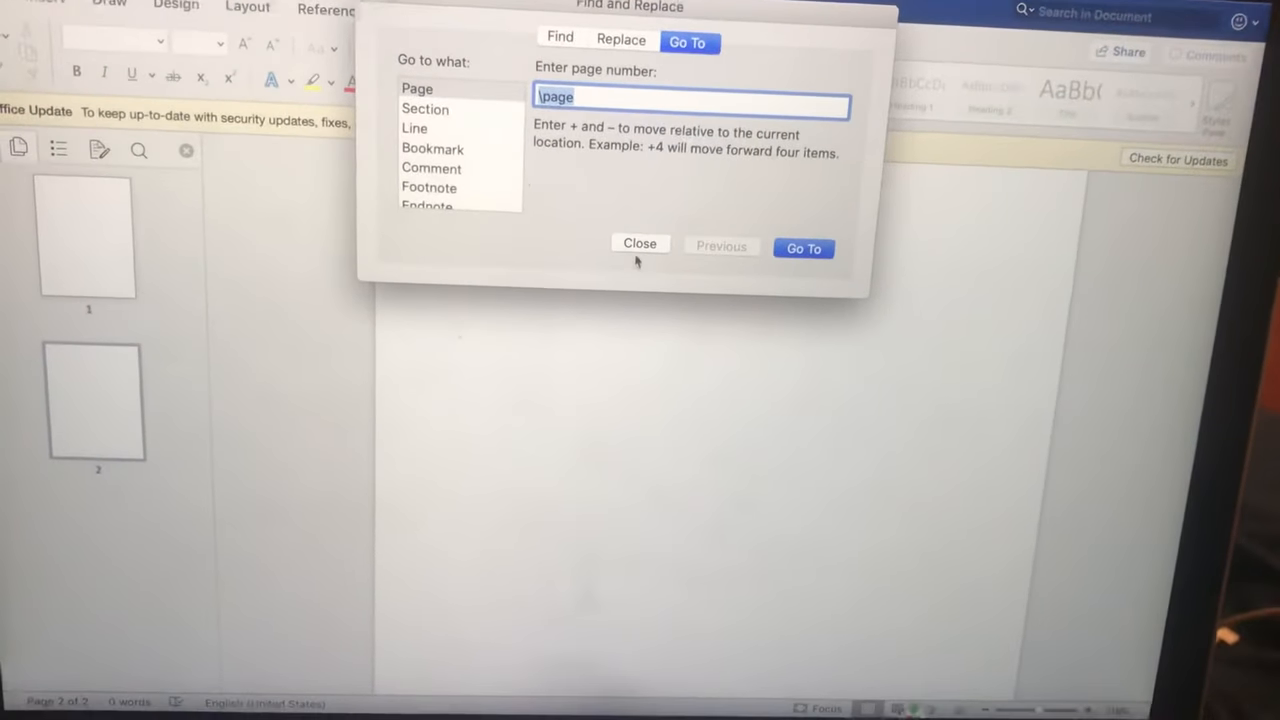
# Dismiss the Go To dialog, leaving the cursor on the blank second page.
pyautogui.click(640, 244)
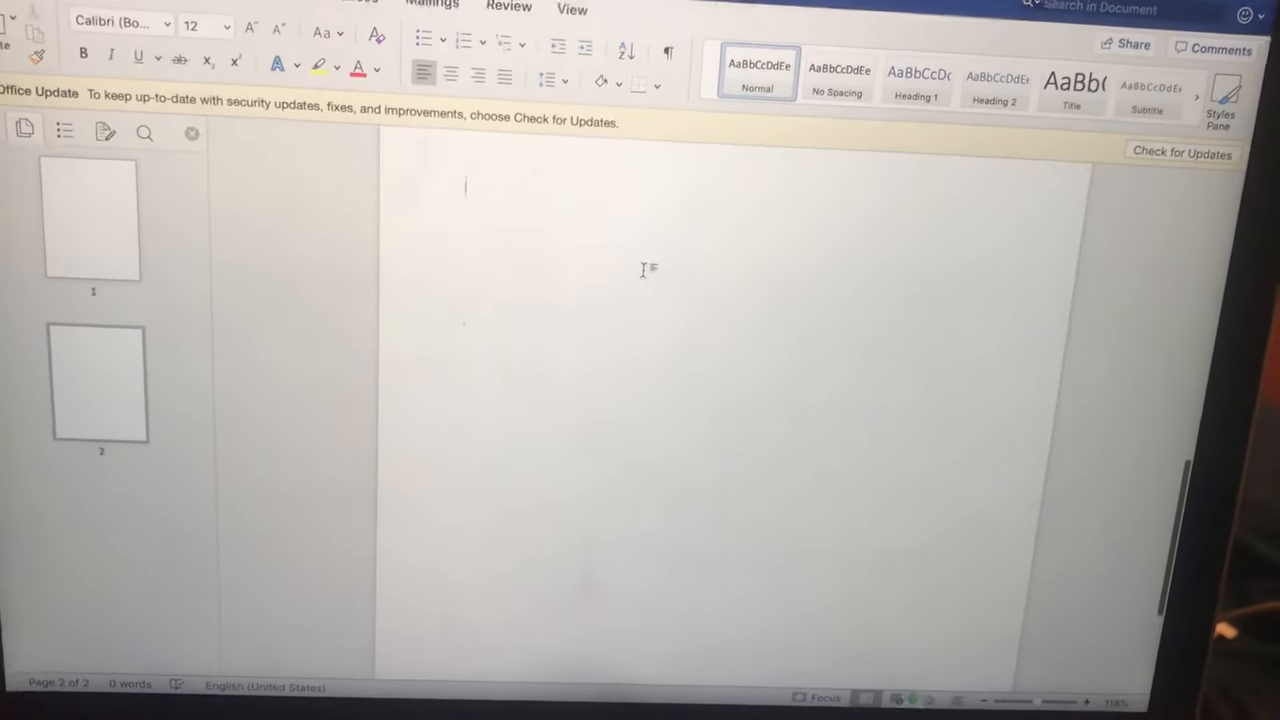